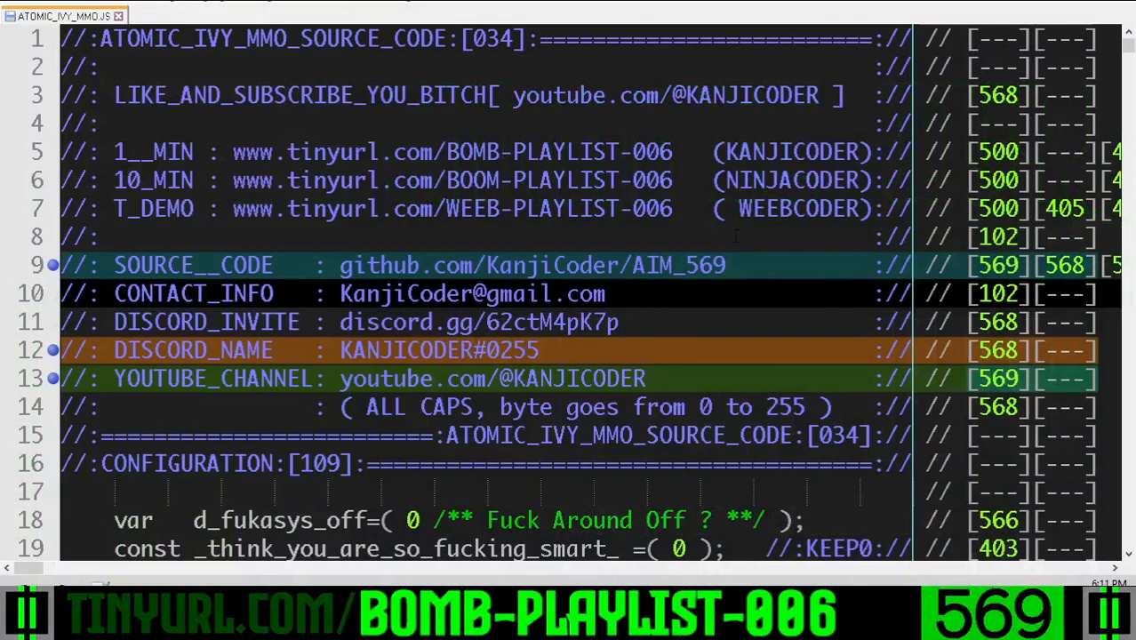
- Scroll from the file header to the MONKEY_WRENCH_MACROS illegal-section tags near line 7815
{"action": "scroll", "scroll_direction": "down", "scroll_amount": 3}
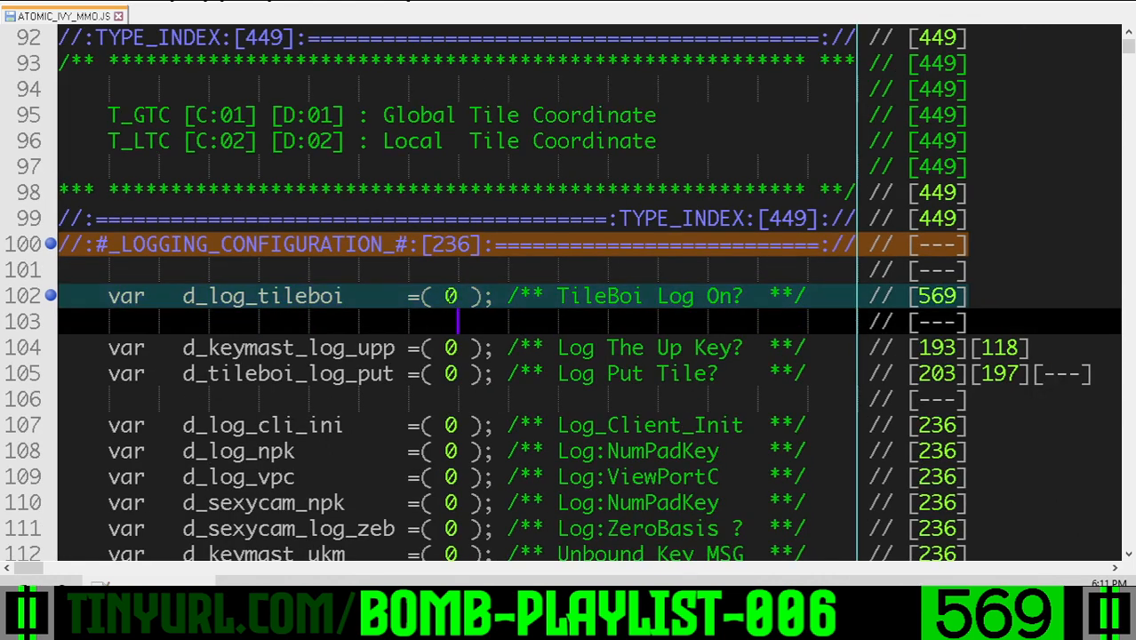
{"action": "double_click", "coordinate": [261, 296]}
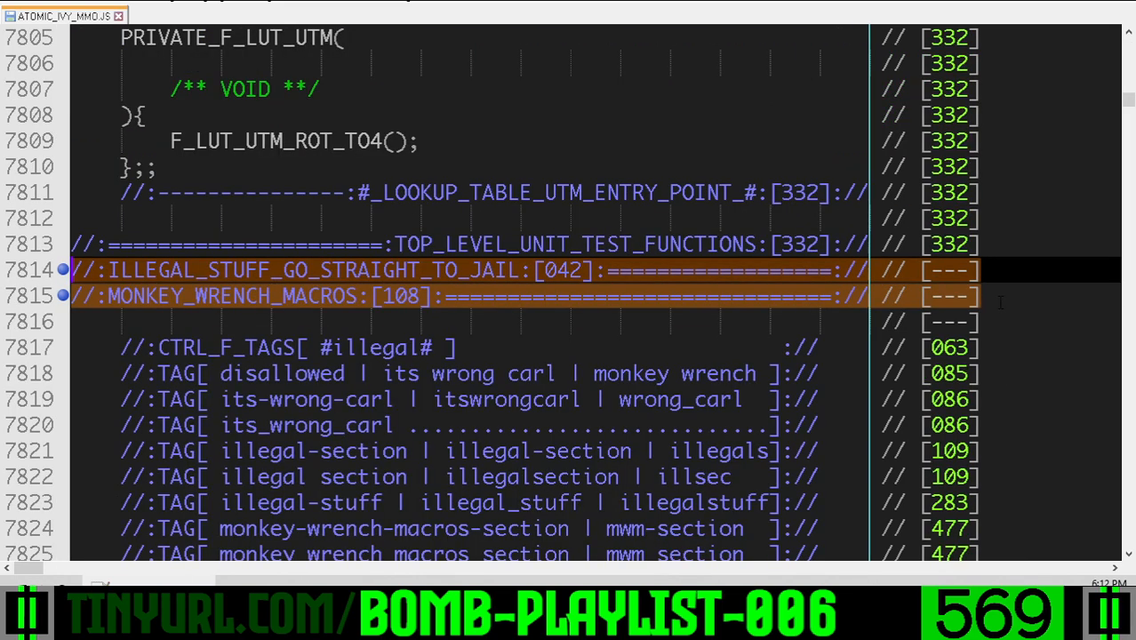
- Scroll to line 7828 and highlight the _NOT_TRUTH_MASK_ section name
{"action": "scroll", "scroll_direction": "down", "scroll_amount": 3}
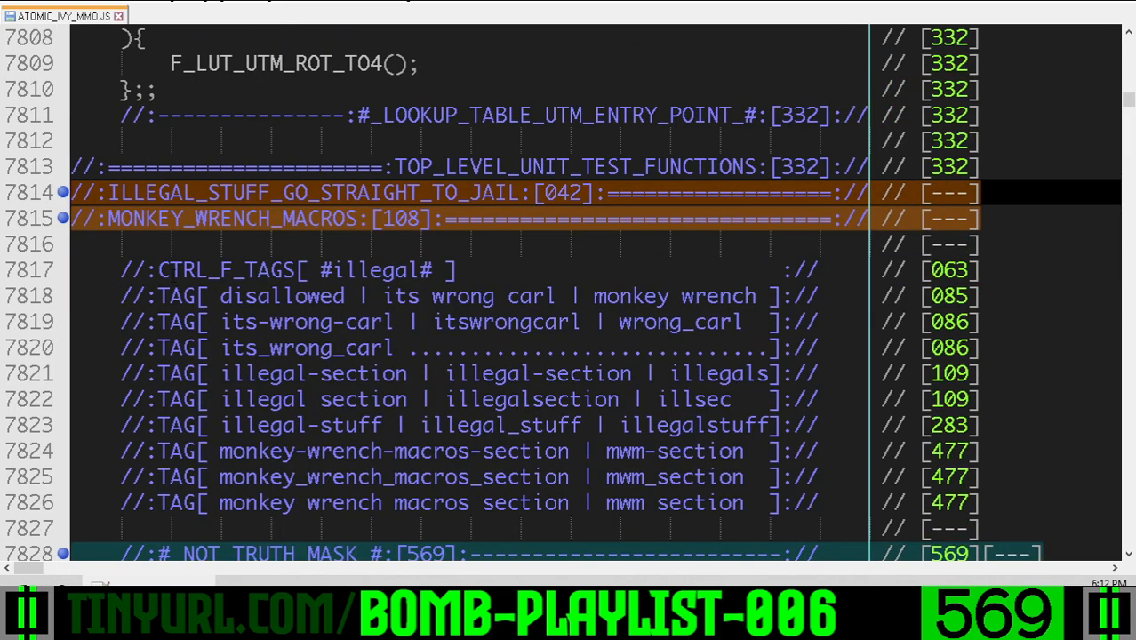
{"action": "scroll", "scroll_direction": "down", "scroll_amount": 3}
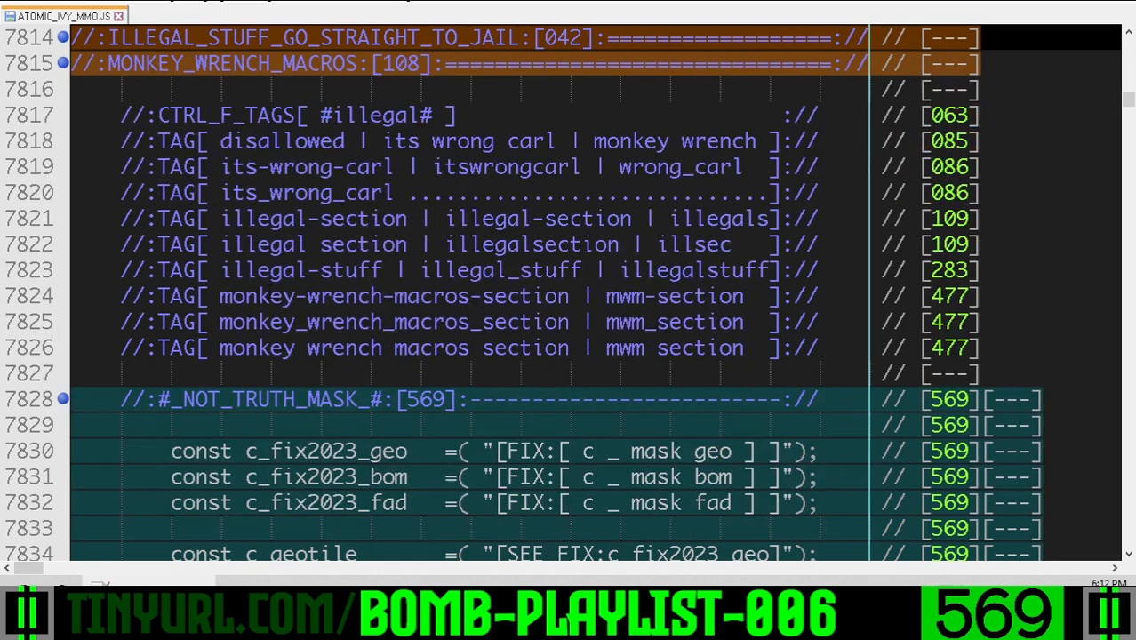
{"action": "scroll", "scroll_direction": "down", "scroll_amount": 3}
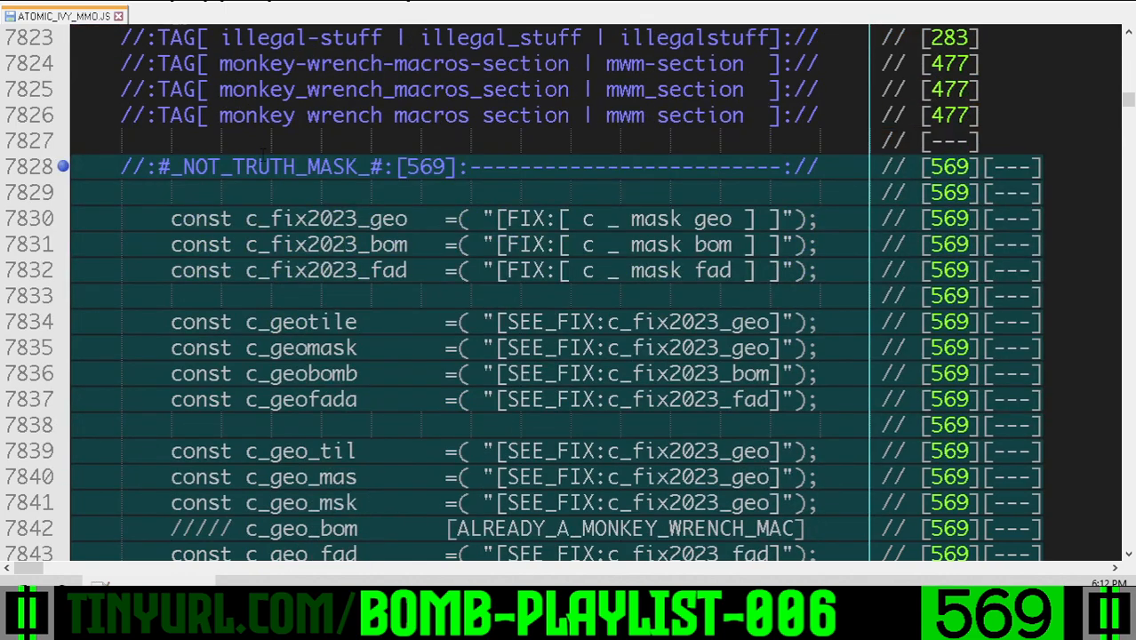
{"action": "double_click", "coordinate": [267, 166]}
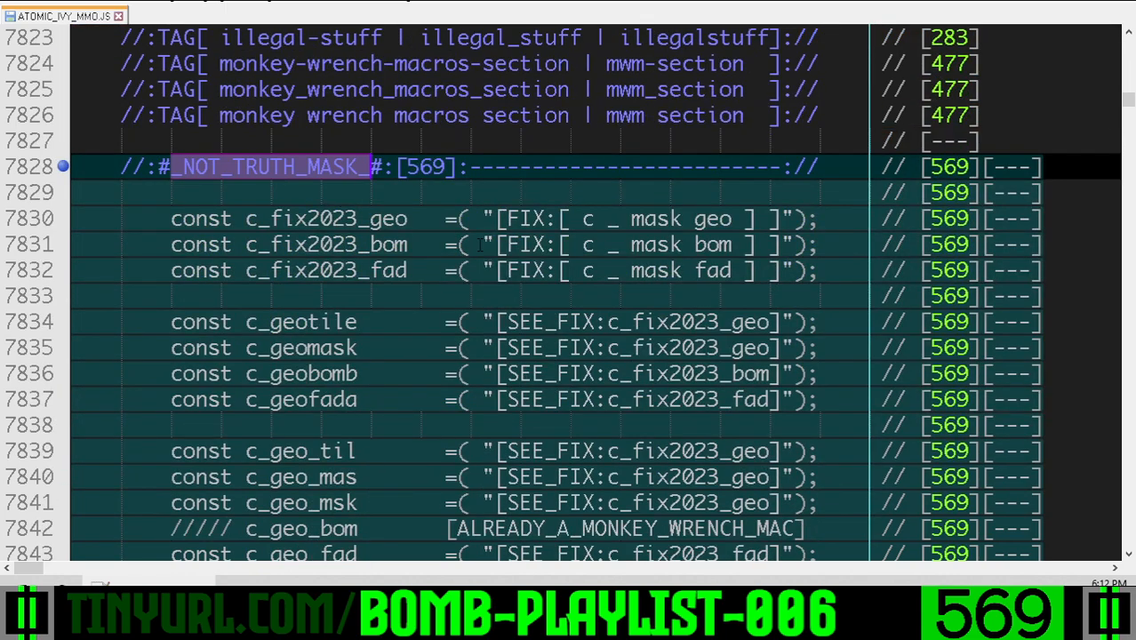
- Read through the geo, bomb and fade mask constants, then return to the block start
{"action": "scroll", "scroll_direction": "down", "scroll_amount": 3}
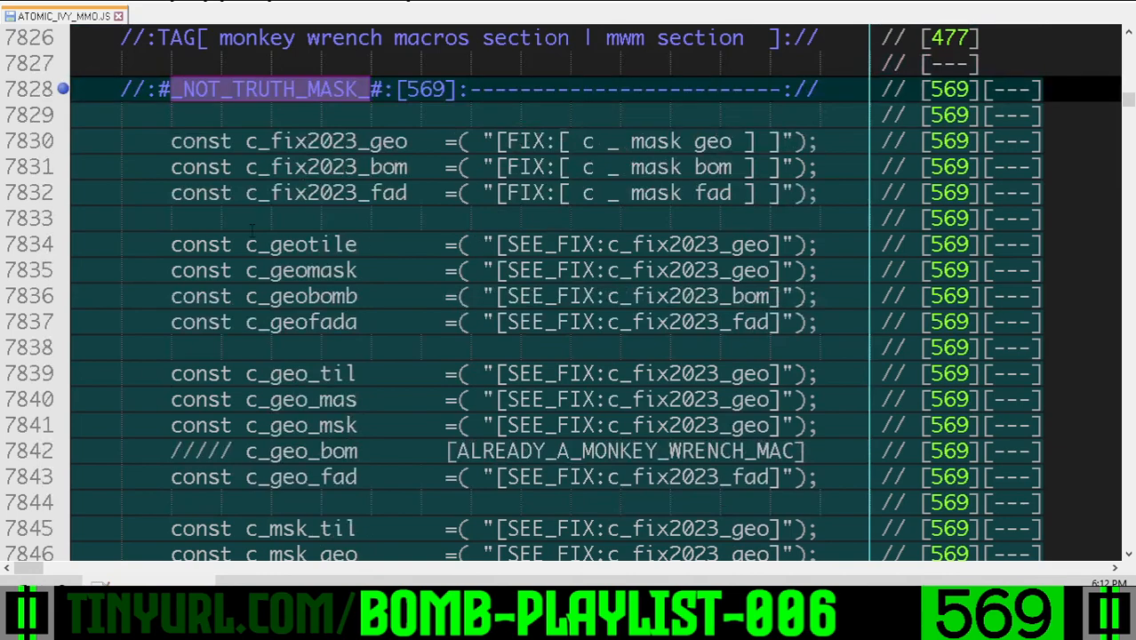
{"action": "scroll", "scroll_direction": "down", "scroll_amount": 3}
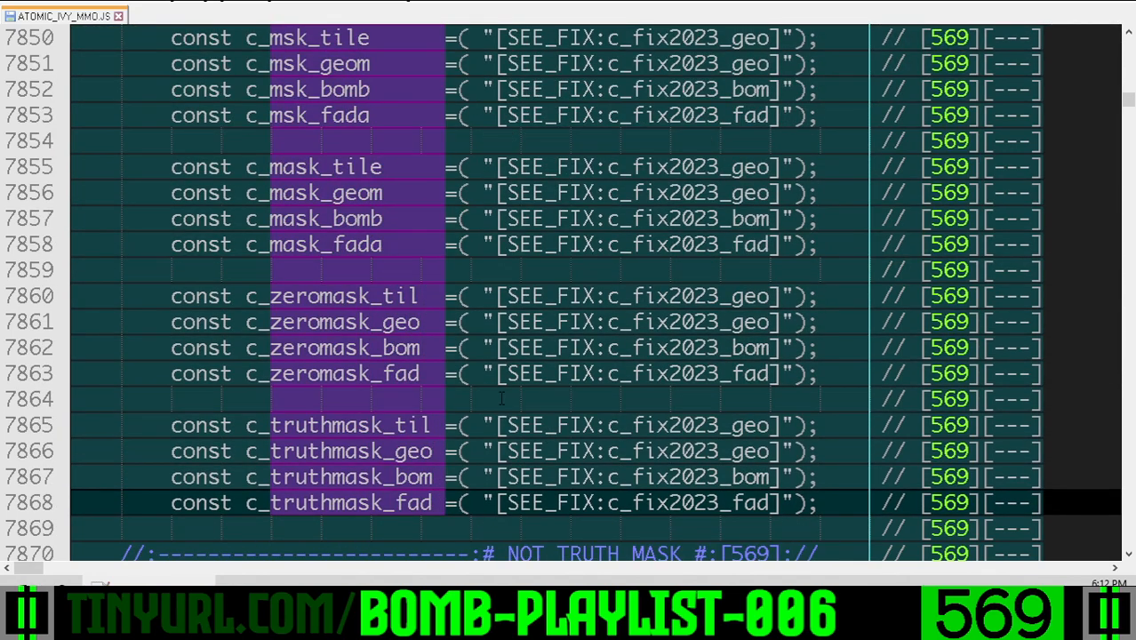
{"action": "scroll", "scroll_direction": "up", "scroll_amount": 3}
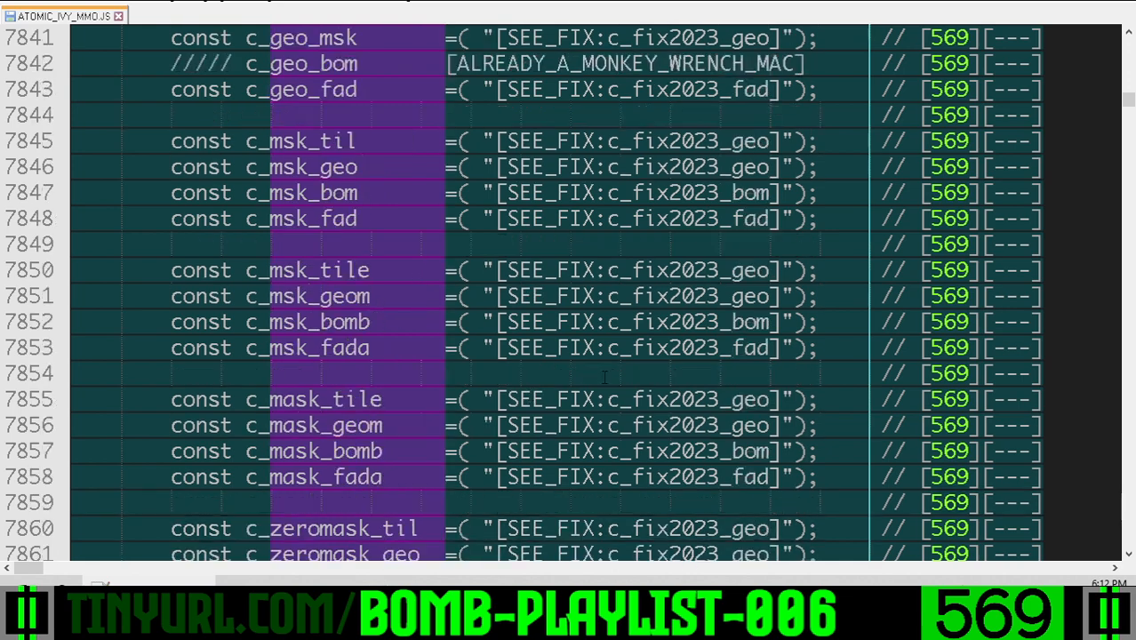
{"action": "scroll", "scroll_direction": "up", "scroll_amount": 3}
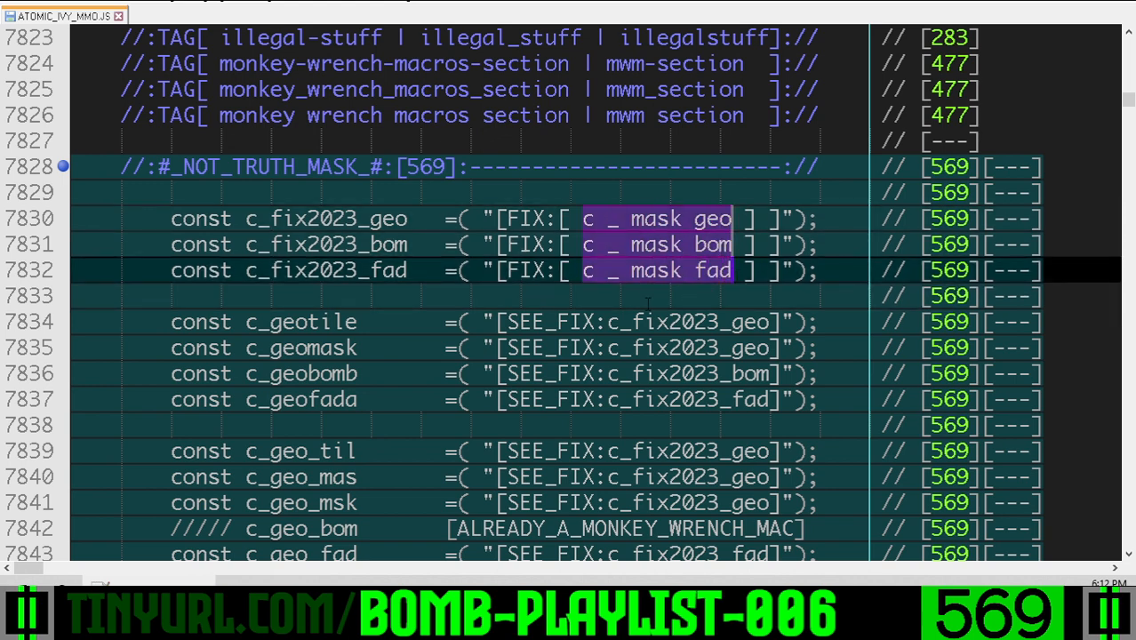
{"action": "scroll", "scroll_direction": "up", "scroll_amount": 3}
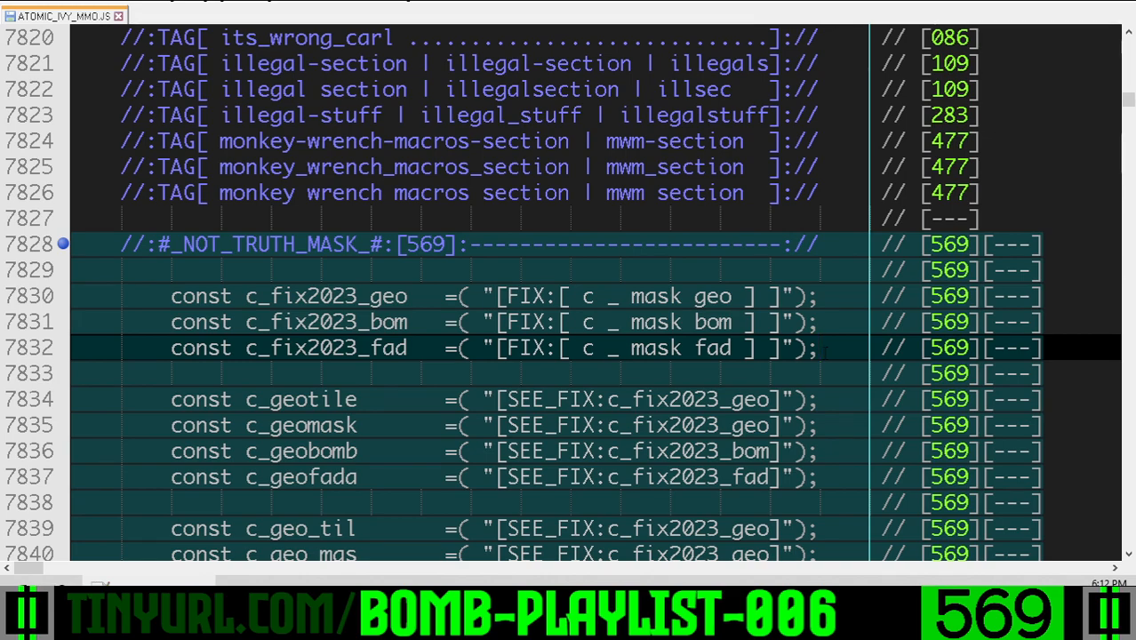
- Scroll past the TILEBOI index near line 21946 to F_TILEBOI_HITTEST_LA3_MSK_0TX_0TY and its ray-casting notes
{"action": "scroll", "scroll_direction": "down", "scroll_amount": 3}
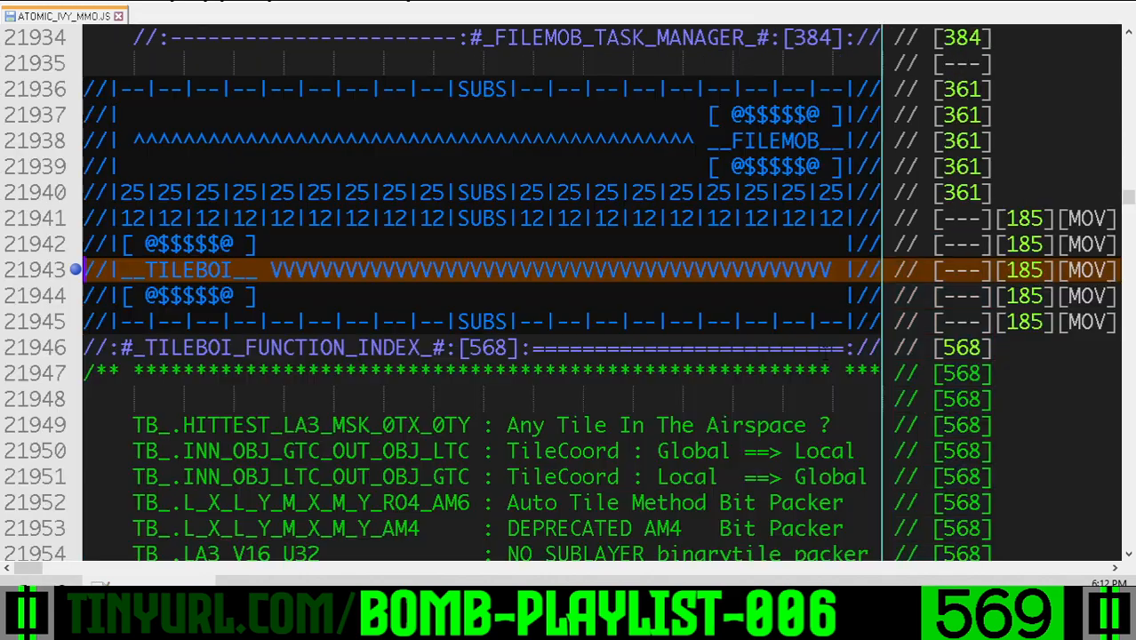
{"action": "scroll", "scroll_direction": "down", "scroll_amount": 3}
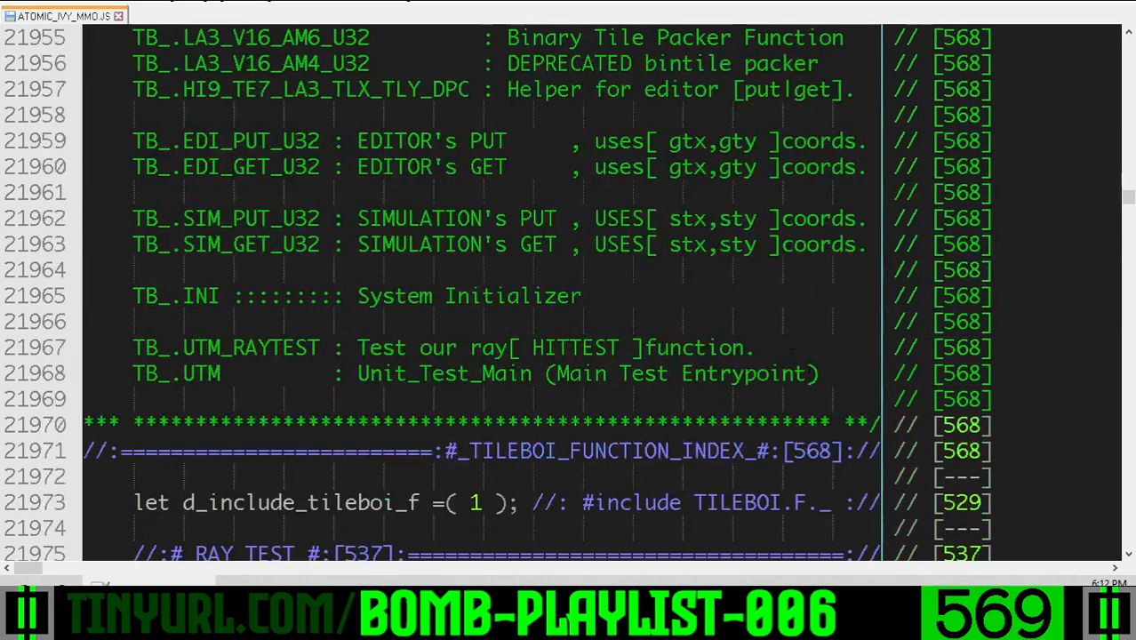
{"action": "scroll", "scroll_direction": "down", "scroll_amount": 3}
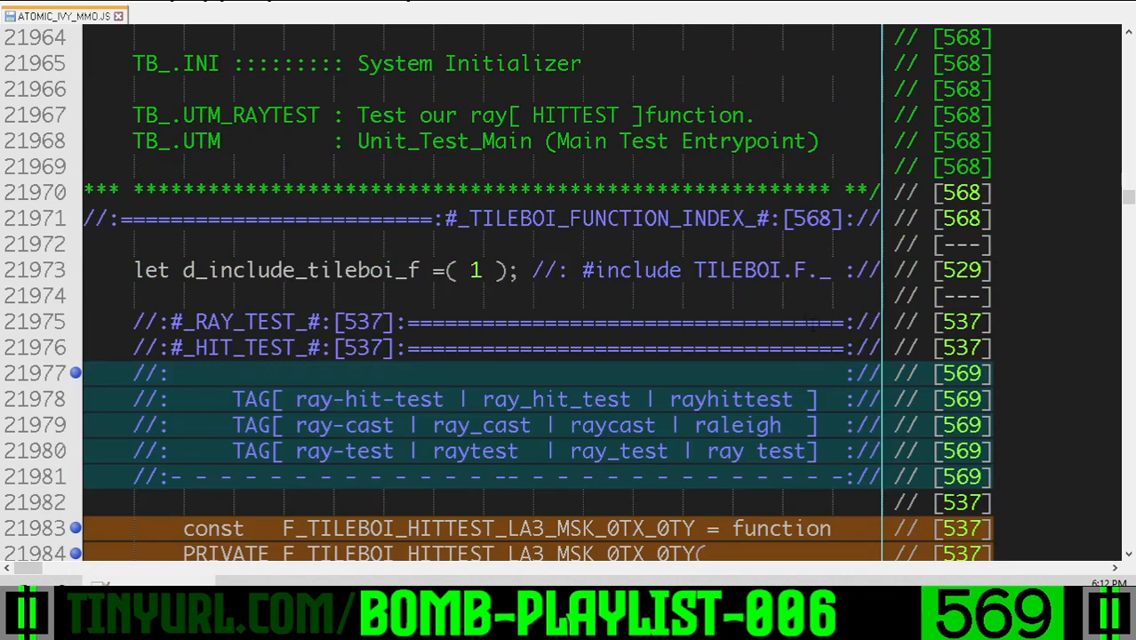
{"action": "scroll", "scroll_direction": "down", "scroll_amount": 3}
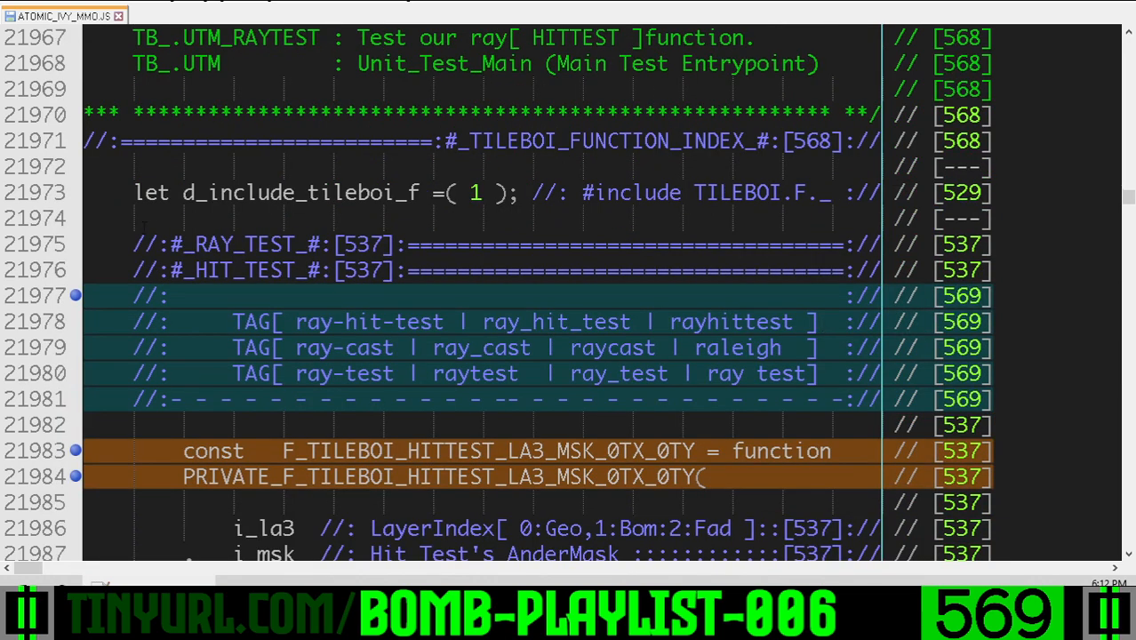
{"action": "scroll", "scroll_direction": "down", "scroll_amount": 3}
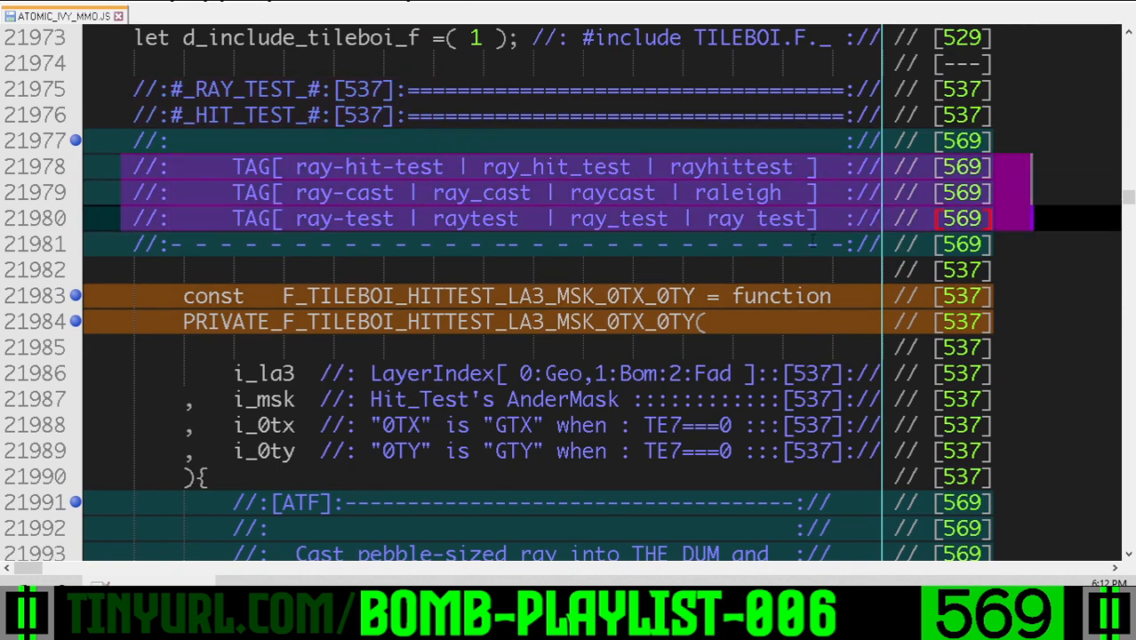
{"action": "scroll", "scroll_direction": "down", "scroll_amount": 3}
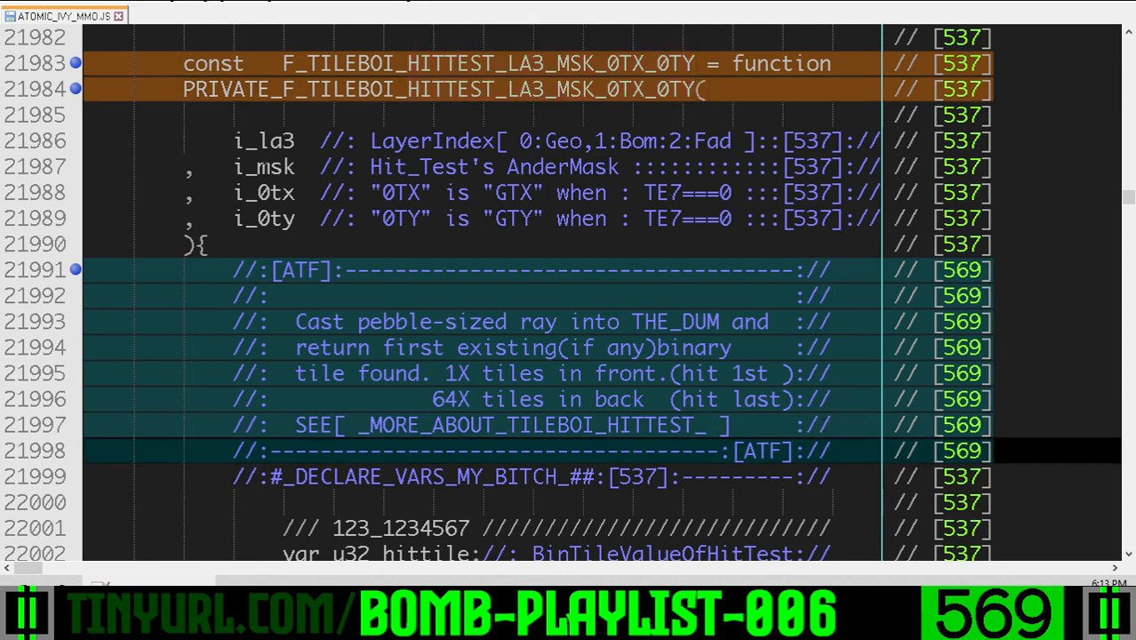
{"action": "double_click", "coordinate": [264, 166]}
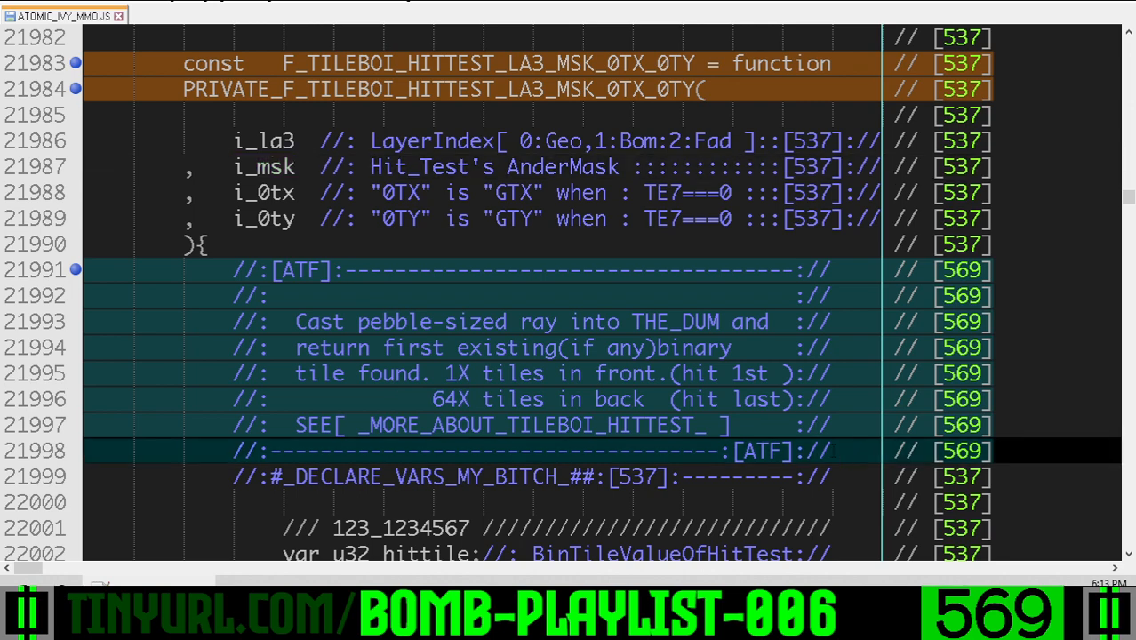
- Scroll past F_TILEBOI_LA3_V16_AM6_U32 to the CONWAYS banner near line 28756
{"action": "scroll", "scroll_direction": "down", "scroll_amount": 3}
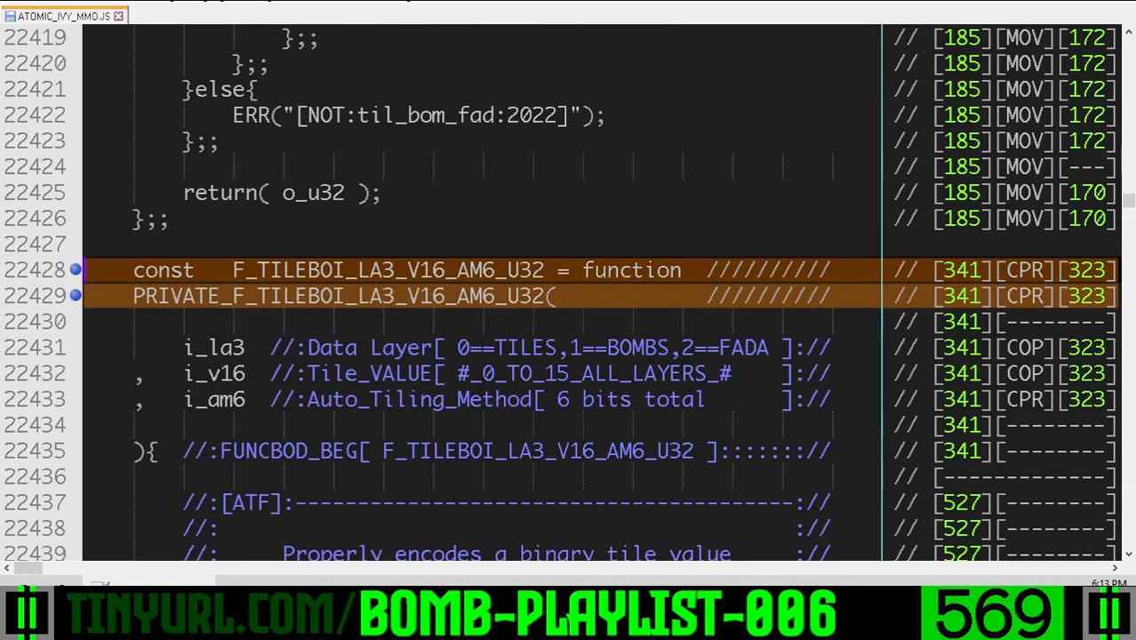
{"action": "scroll", "scroll_direction": "down", "scroll_amount": 3}
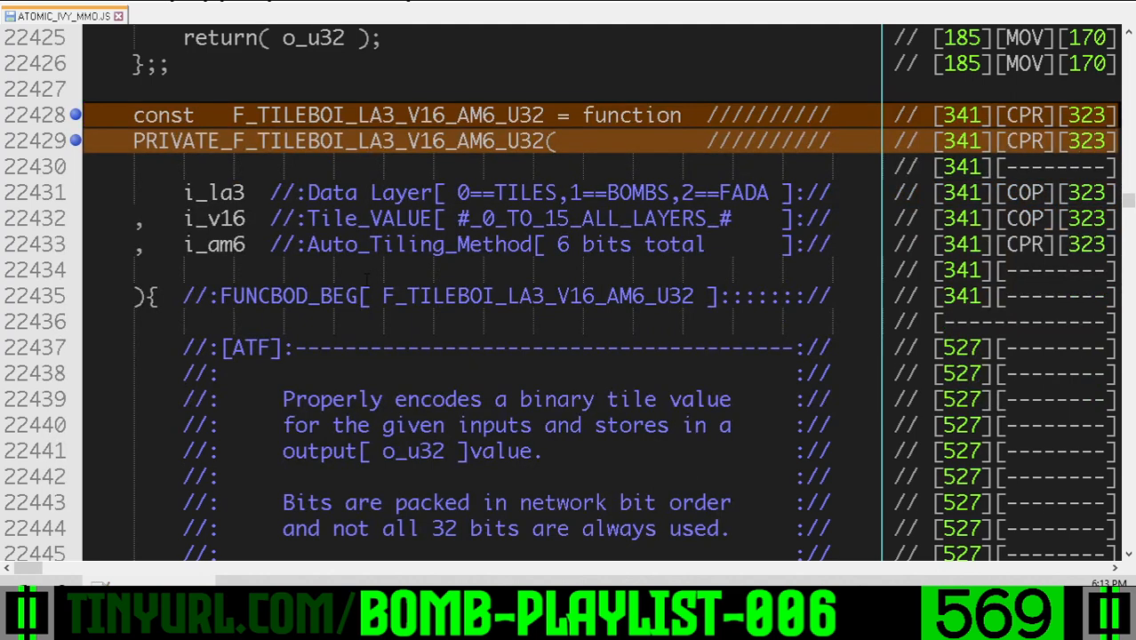
{"action": "scroll", "scroll_direction": "down", "scroll_amount": 3}
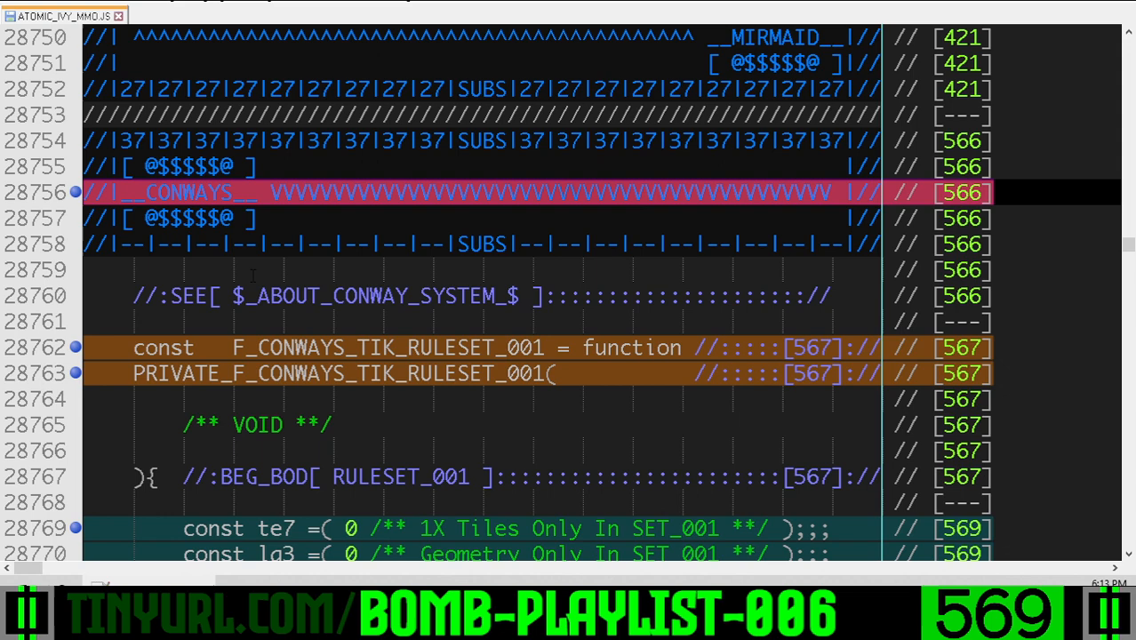
- Read RULESET_001's tile loops and neighbor todo, then jump back to the file header
{"action": "scroll", "scroll_direction": "down", "scroll_amount": 3}
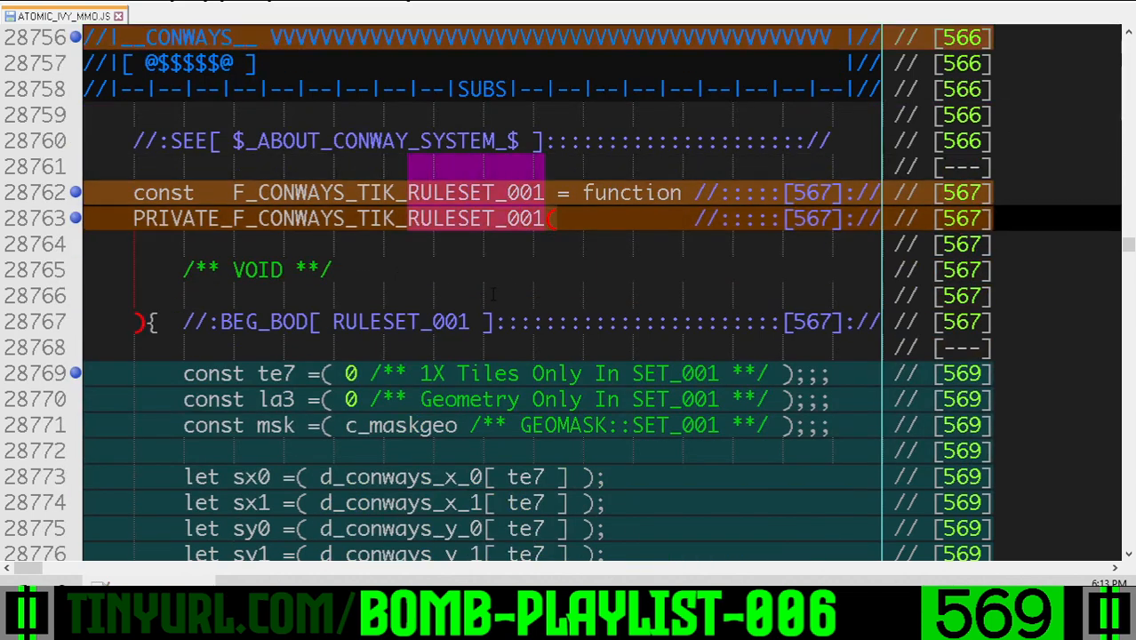
{"action": "scroll", "scroll_direction": "down", "scroll_amount": 3}
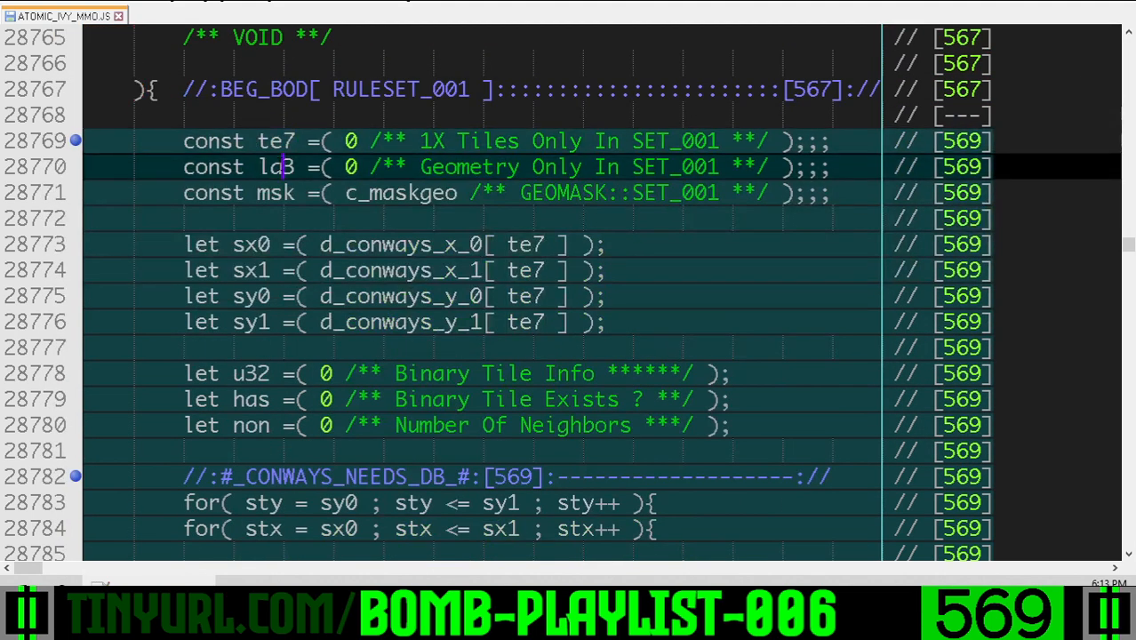
{"action": "double_click", "coordinate": [276, 193]}
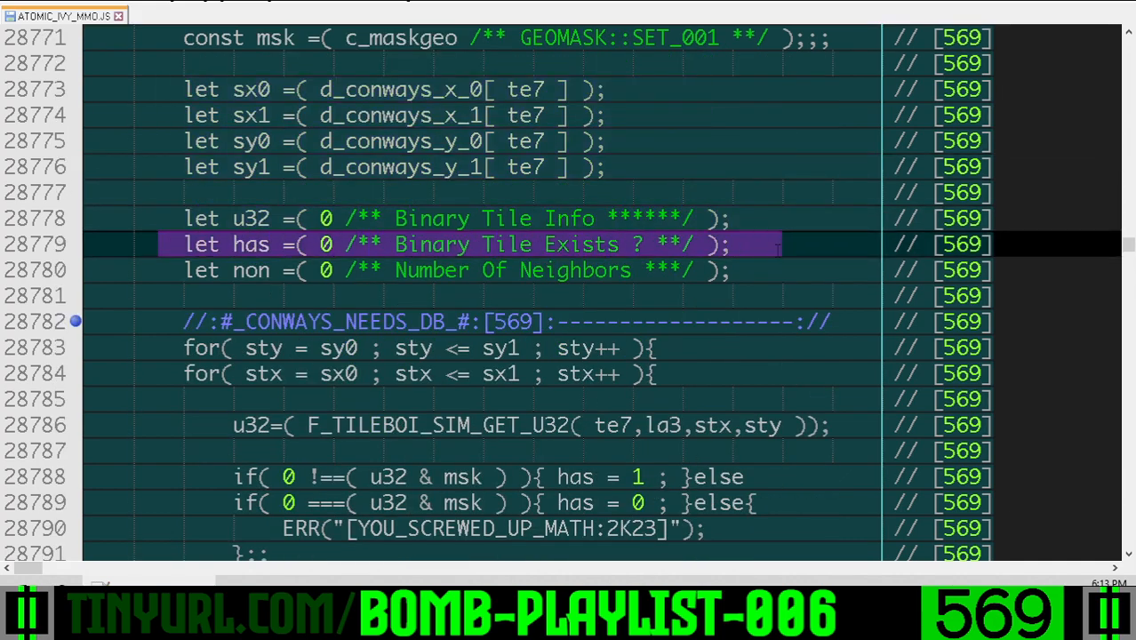
{"action": "scroll", "scroll_direction": "down", "scroll_amount": 3}
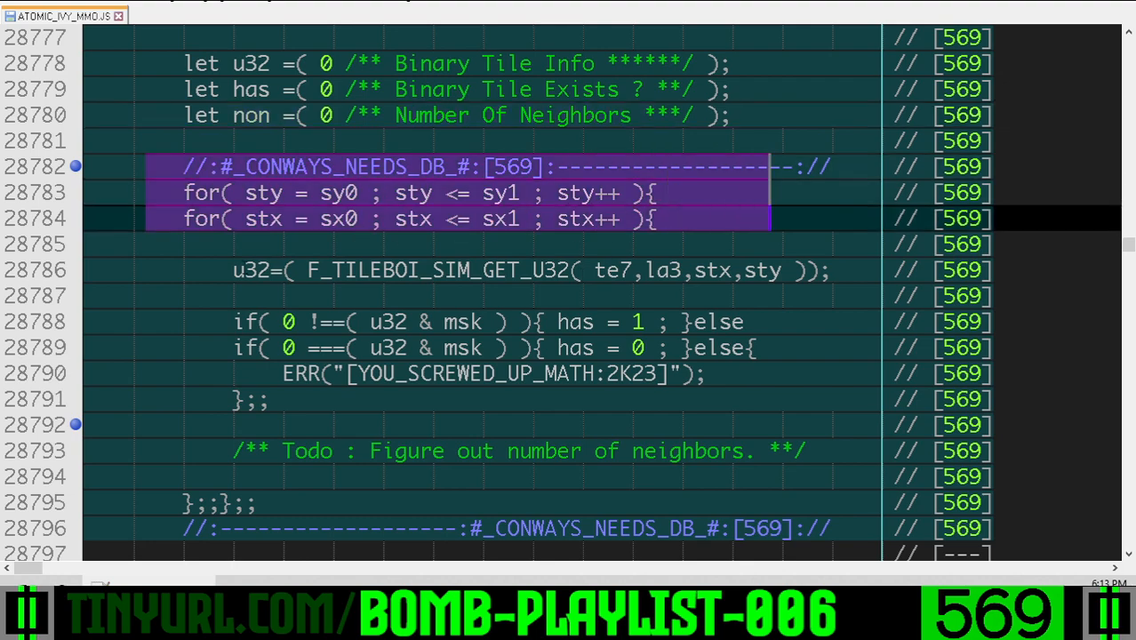
{"action": "scroll", "scroll_direction": "down", "scroll_amount": 3}
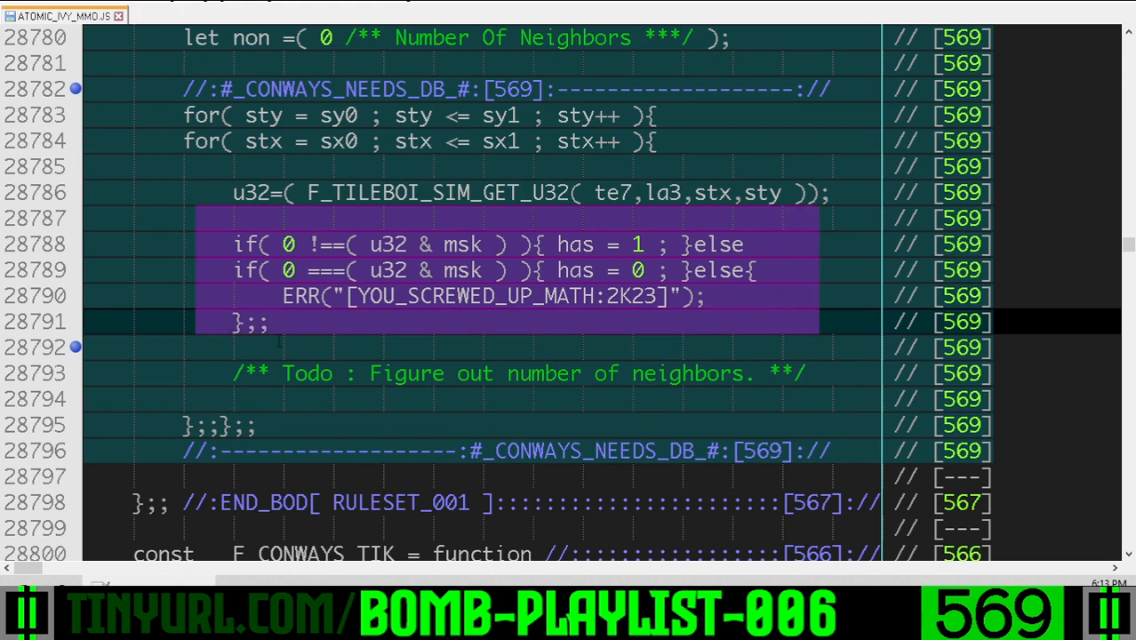
{"action": "scroll", "scroll_direction": "down", "scroll_amount": 3}
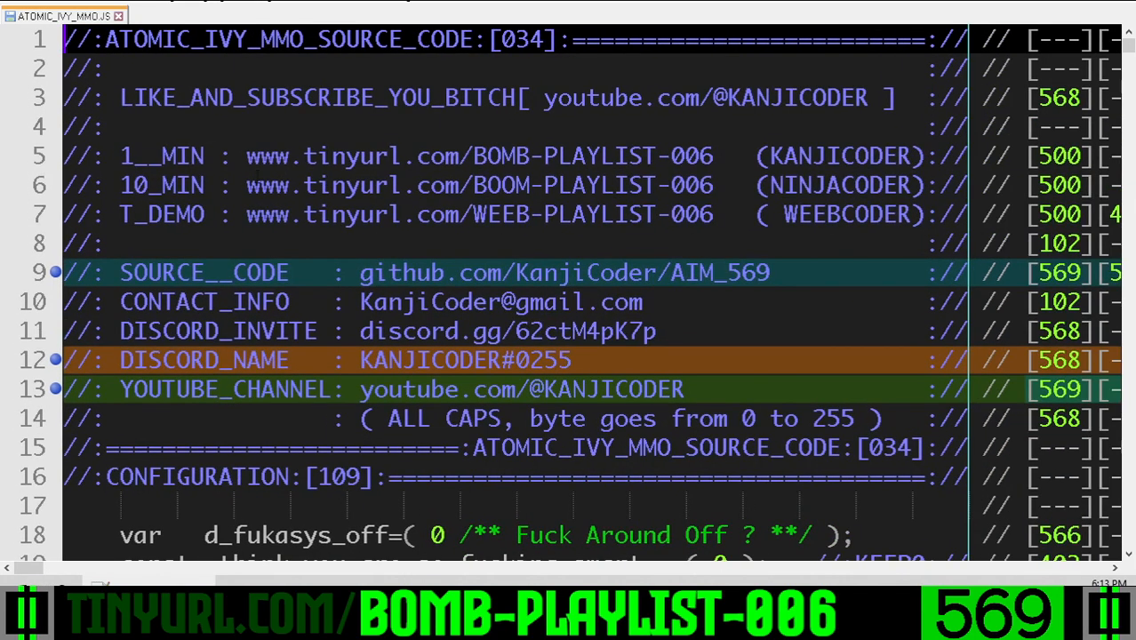
{"action": "left_click", "coordinate": [730, 155]}
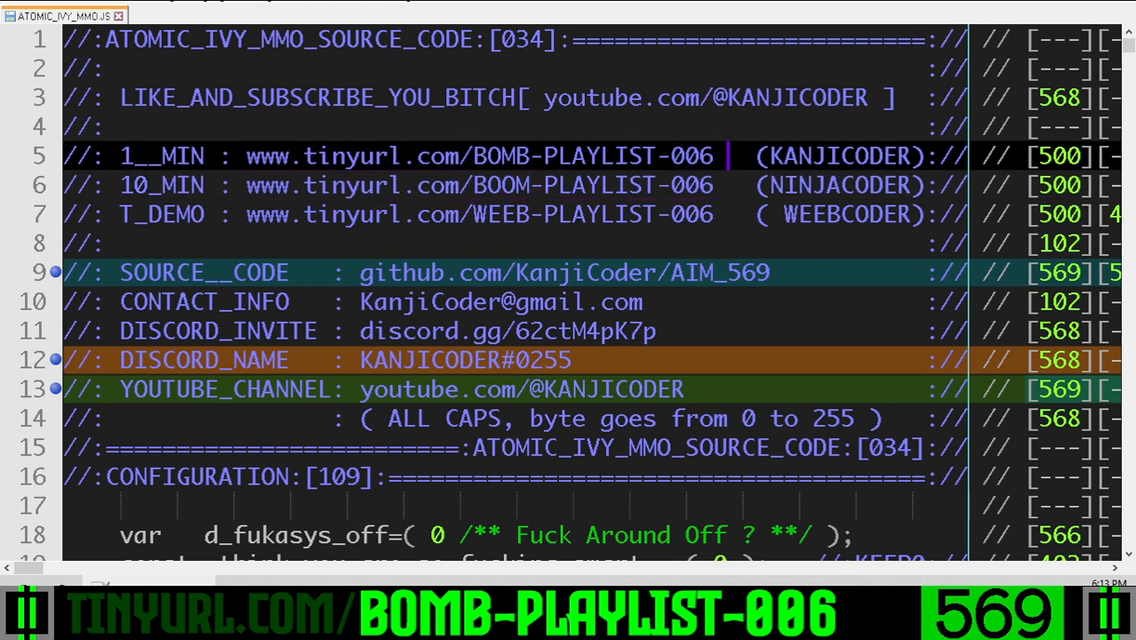